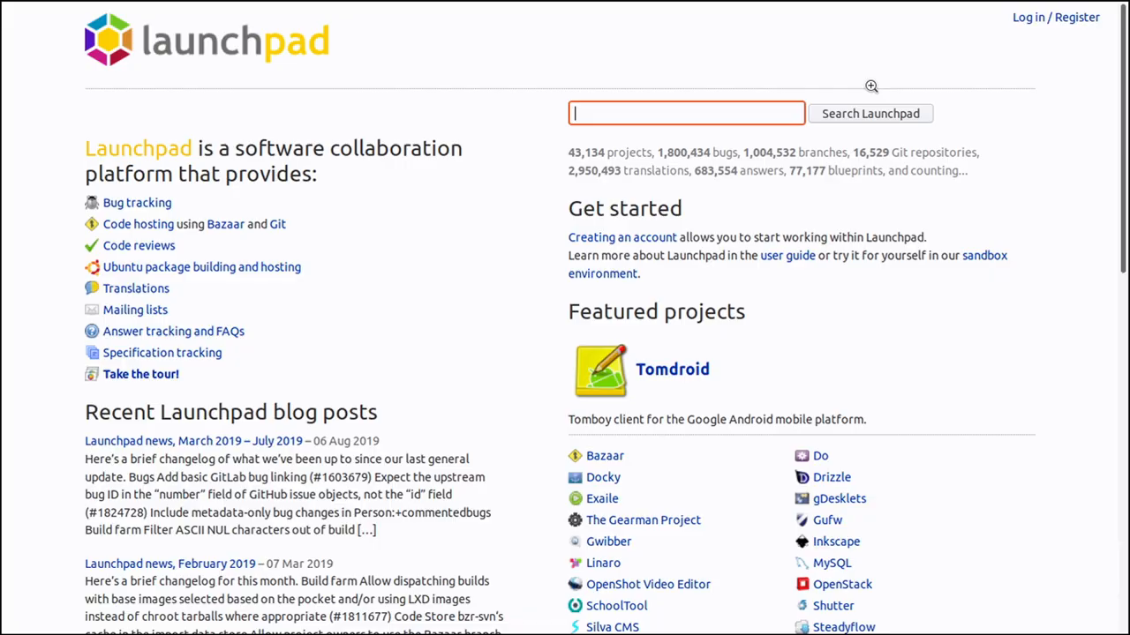
Run the ubuntu-bug command from GNOME Shell so Apport asks what kind of problem to report
{"action": "left_click", "coordinate": [1027, 17]}
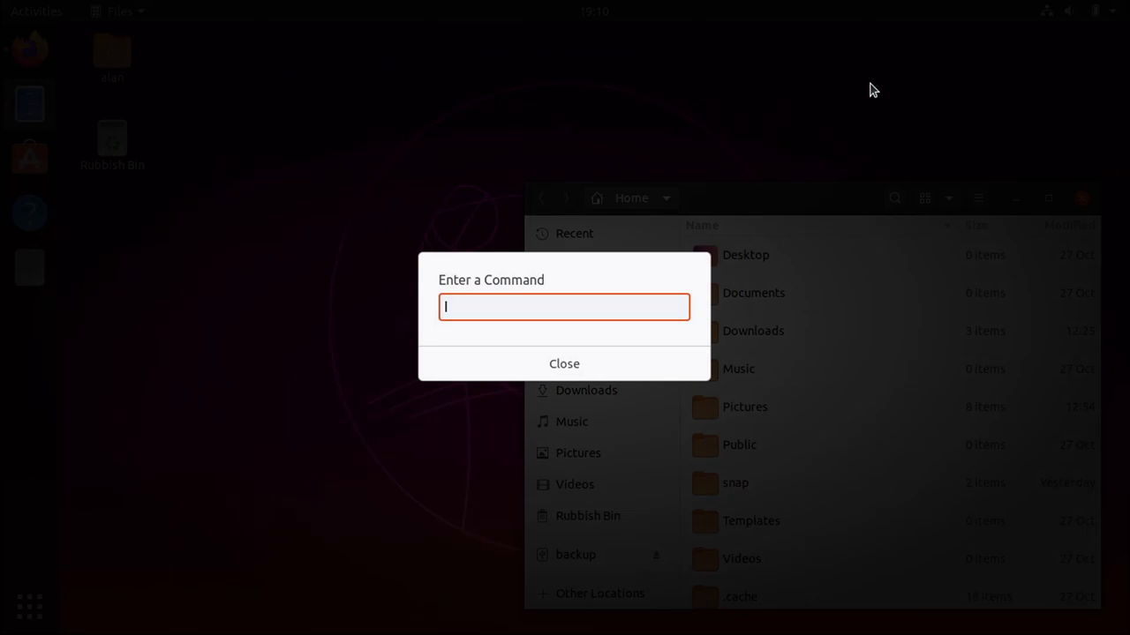
{"action": "type", "text": "ubuntu-"}
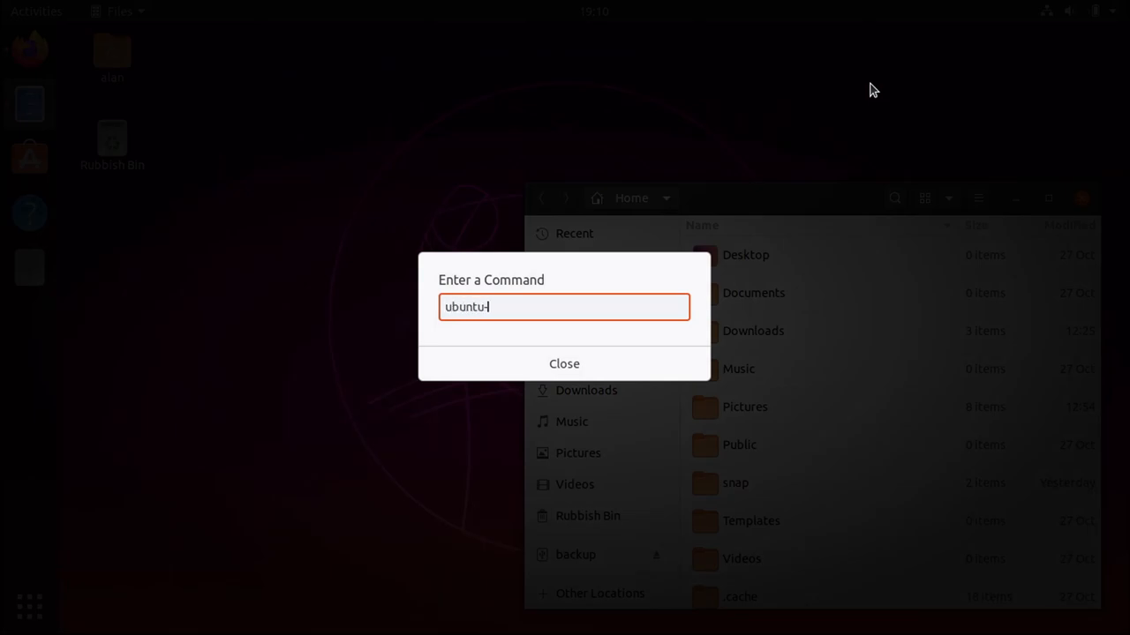
{"action": "type", "text": "bug"}
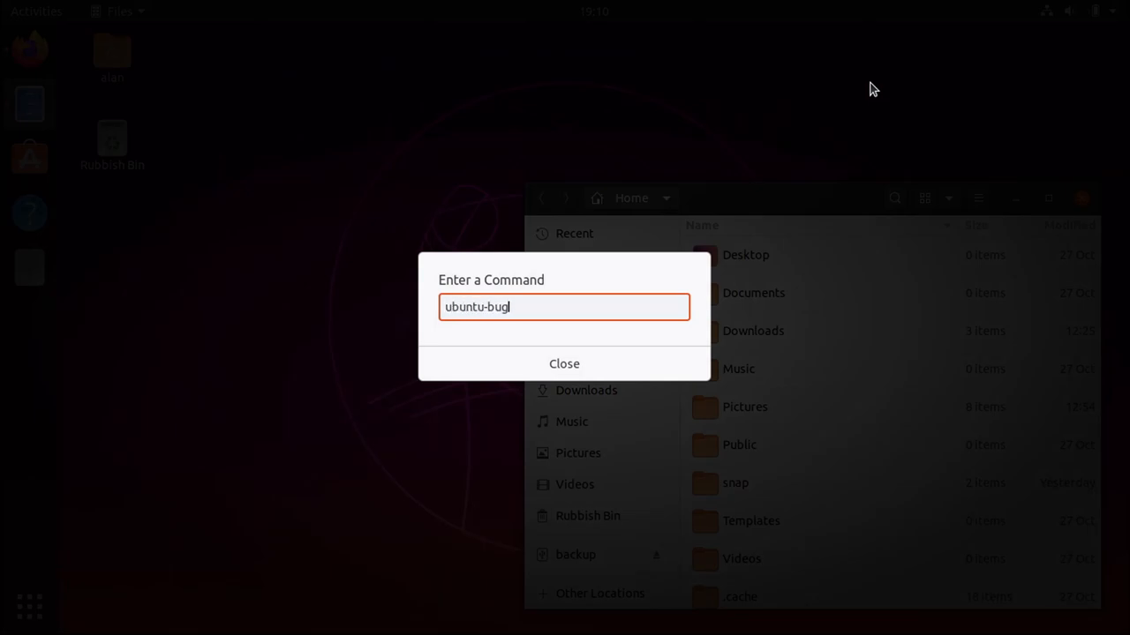
{"action": "key", "text": "Return"}
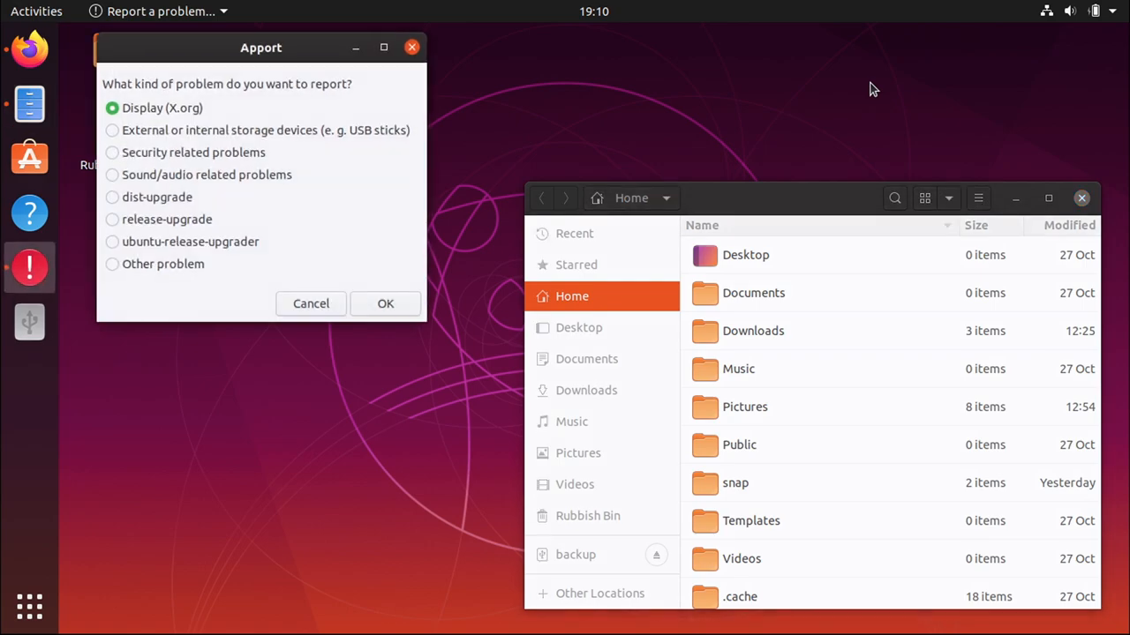
{"action": "mouse_move", "coordinate": [385, 303]}
{"action": "type", "text": "ubuntu-bug"}
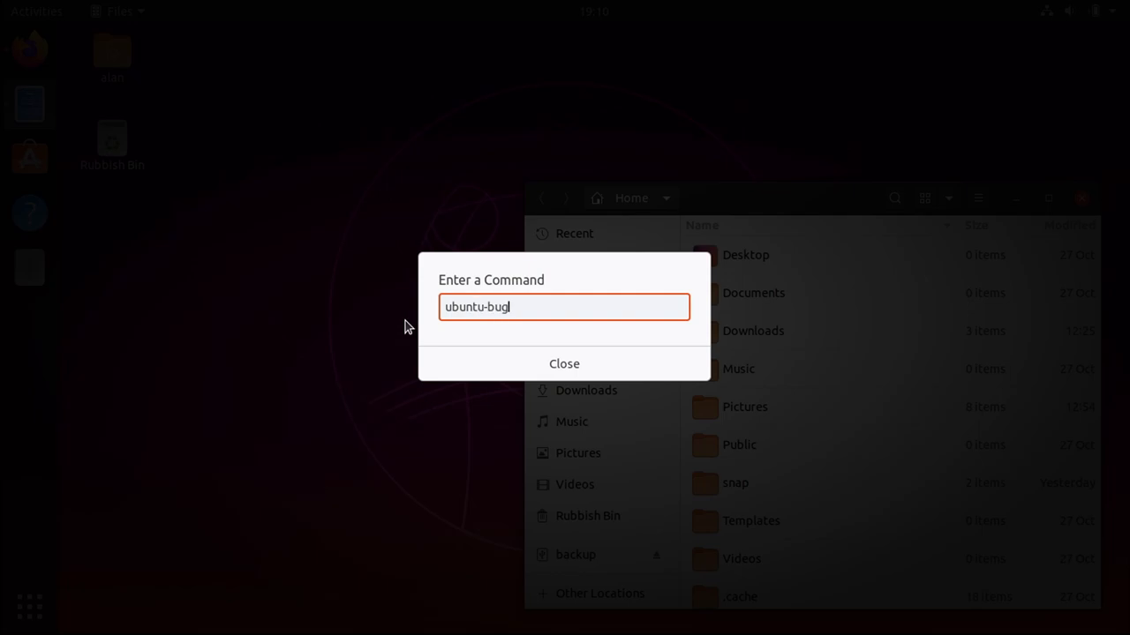
Relaunch the reporter as ubuntu-bug -w so Apport prompts to pick an application window
{"action": "type", "text": "-w"}
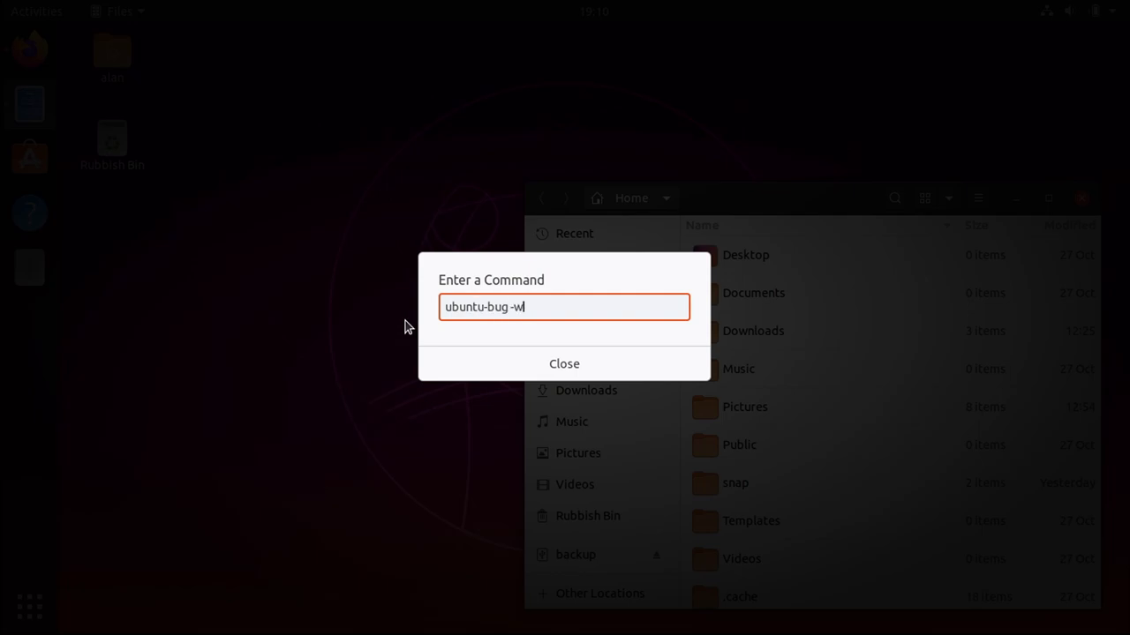
{"action": "key", "text": "Return"}
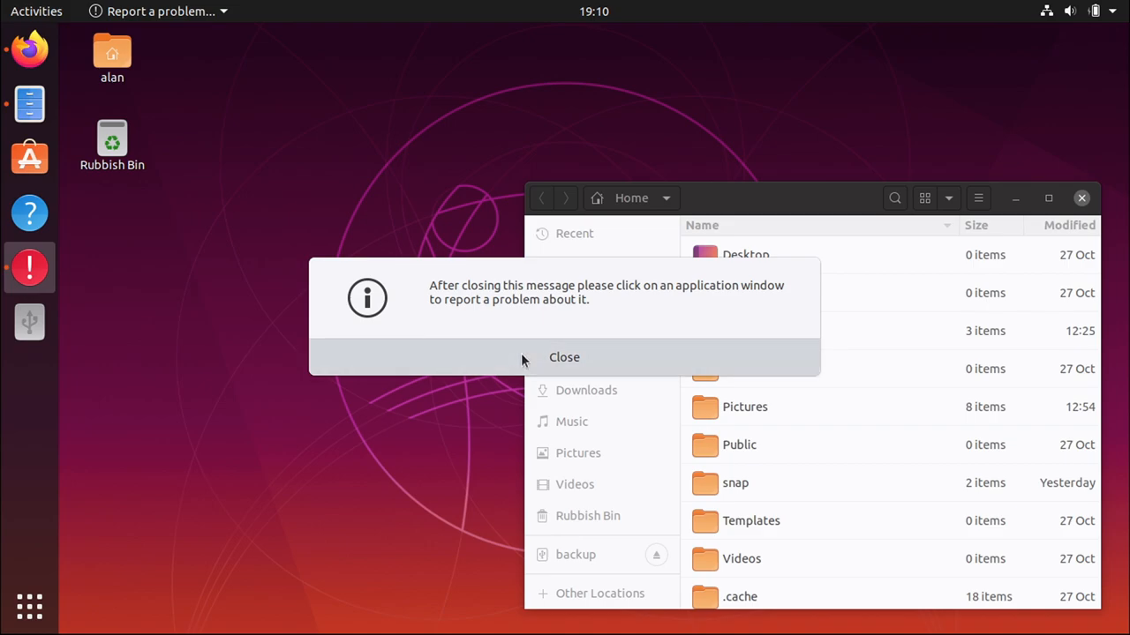
Dismiss the window-picking notice and send the Files (nautilus) report to the developers
{"action": "left_click", "coordinate": [564, 357]}
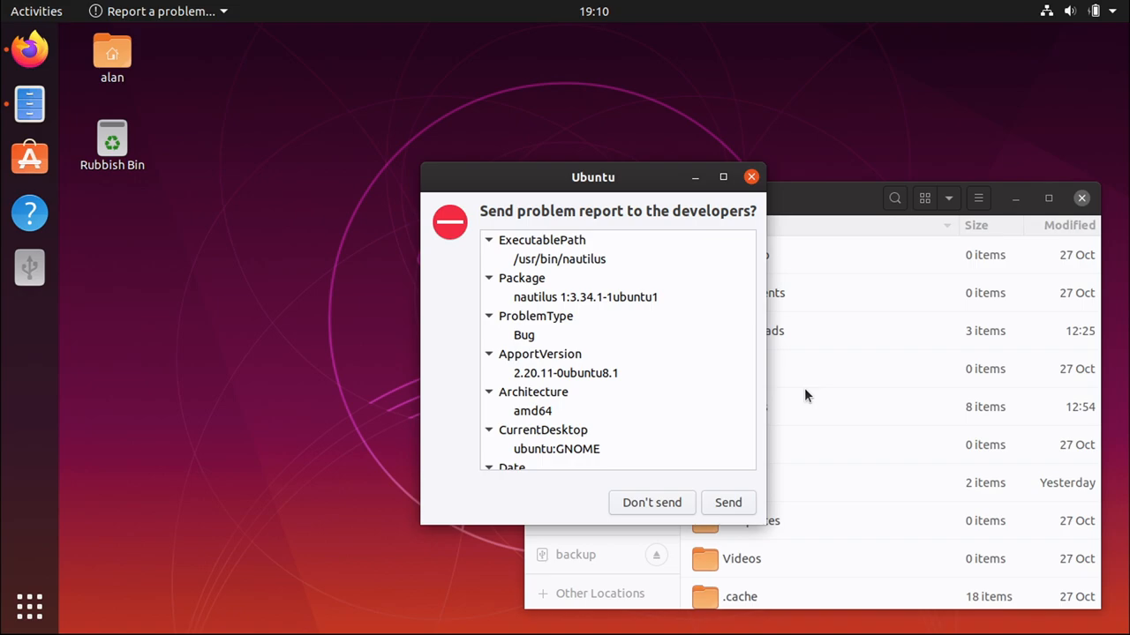
{"action": "left_click", "coordinate": [727, 501]}
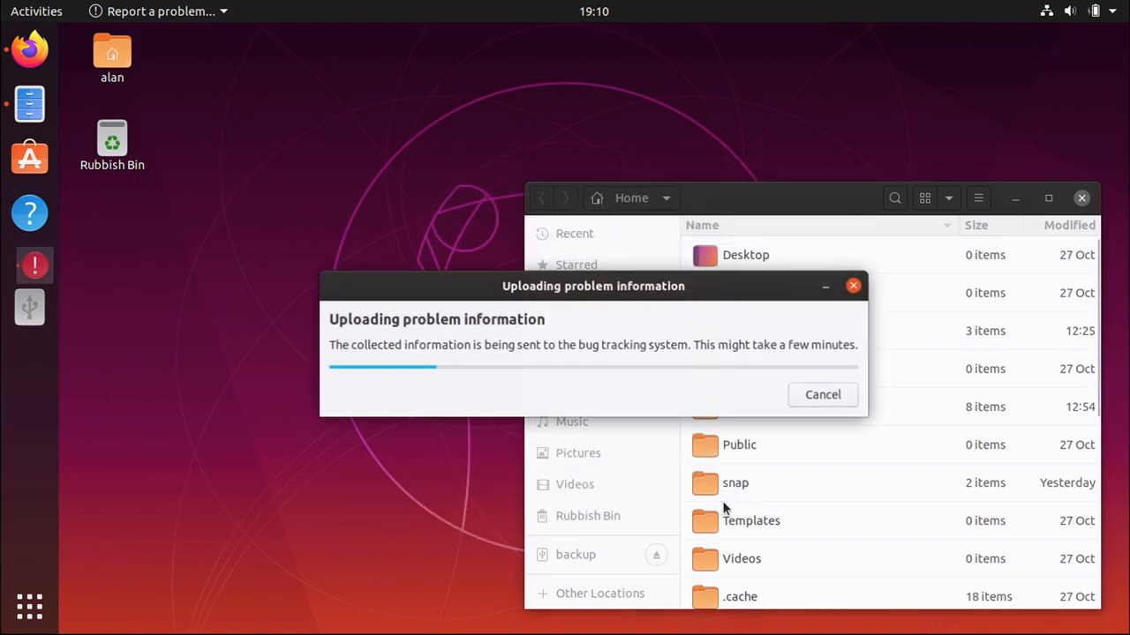